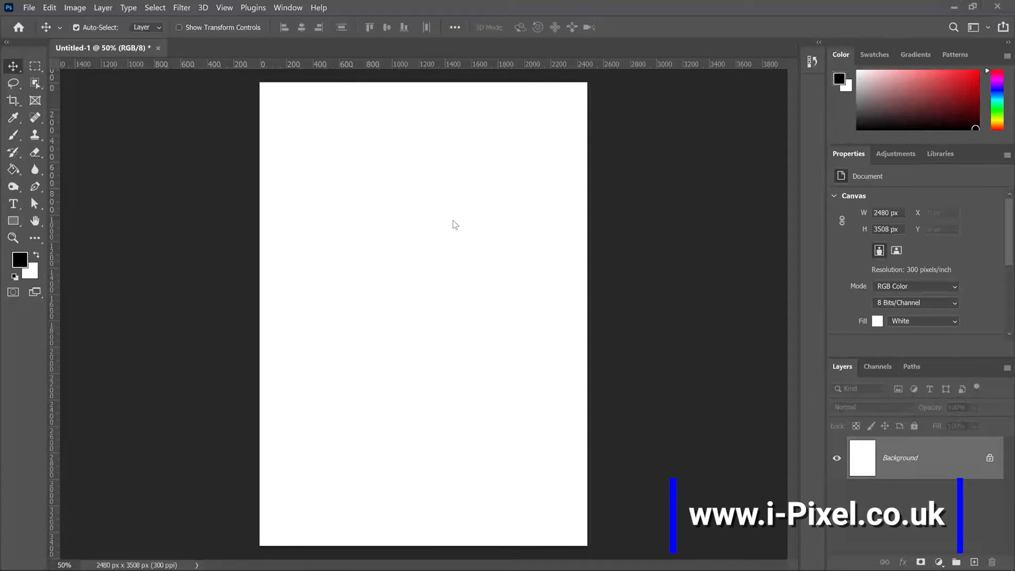
{"action": "mouse_move", "coordinate": [268, 82]}
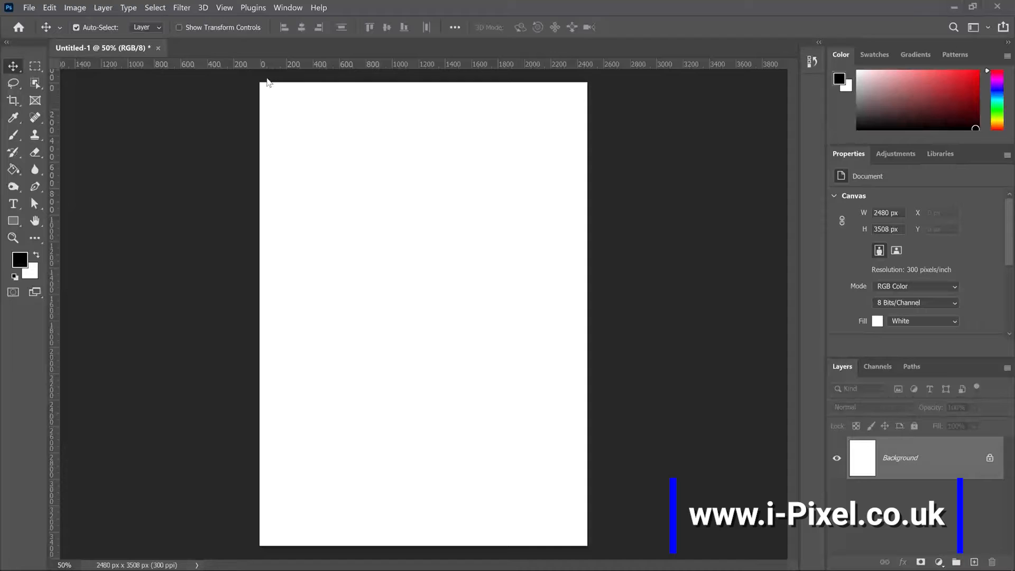
{"action": "mouse_move", "coordinate": [37, 205]}
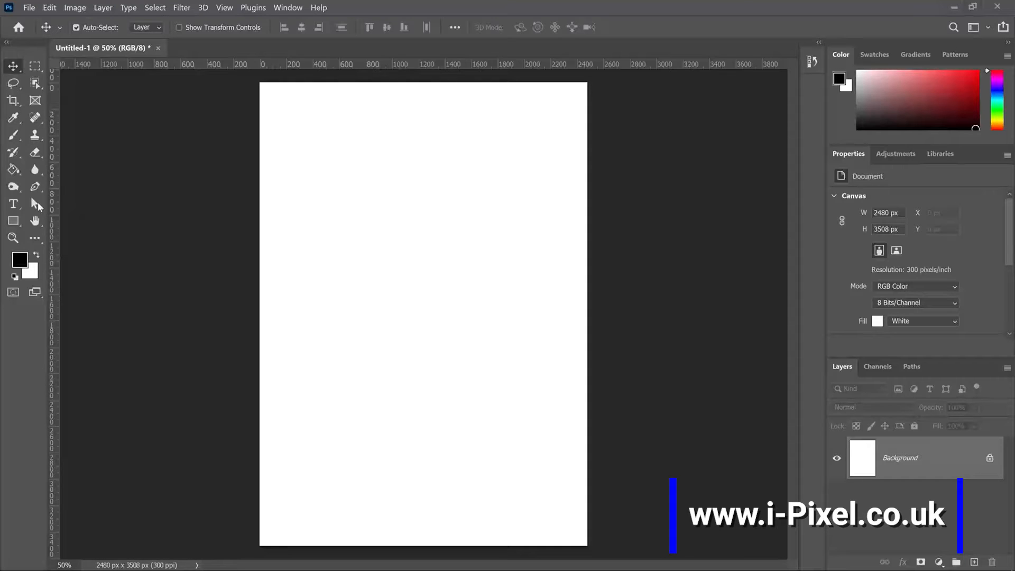
{"action": "mouse_move", "coordinate": [473, 227]}
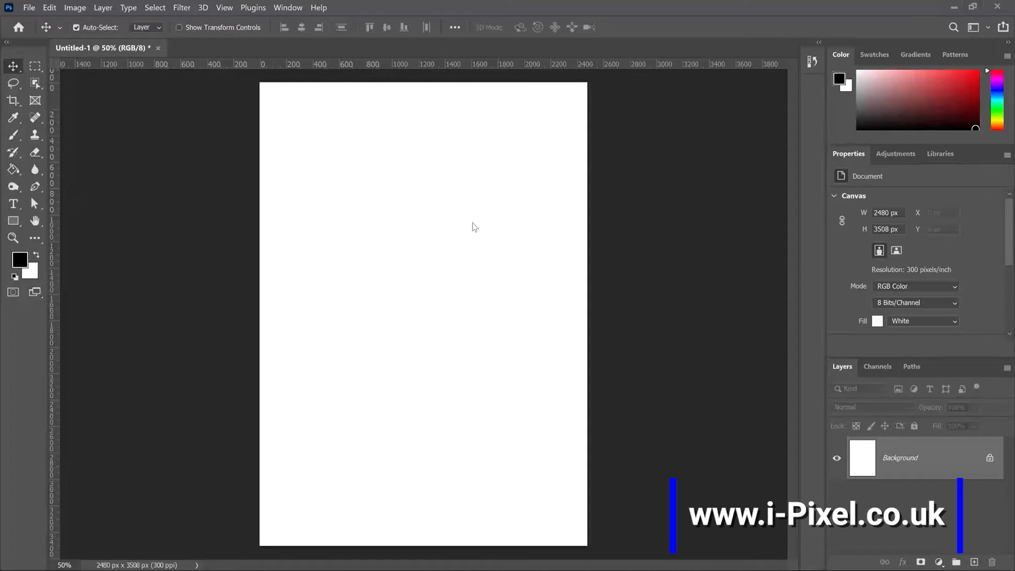
{"action": "mouse_move", "coordinate": [315, 110]}
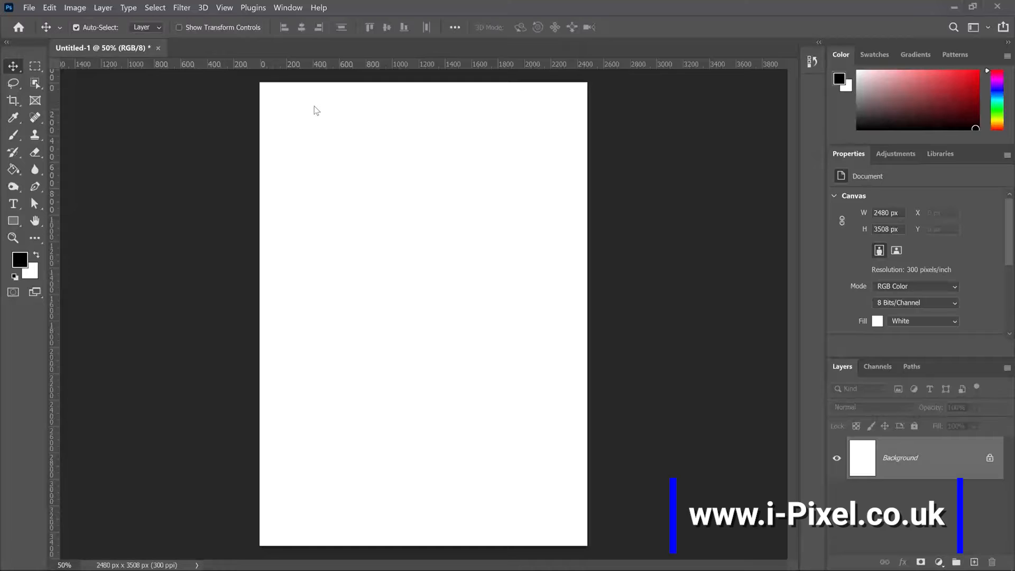
{"action": "mouse_move", "coordinate": [233, 191]}
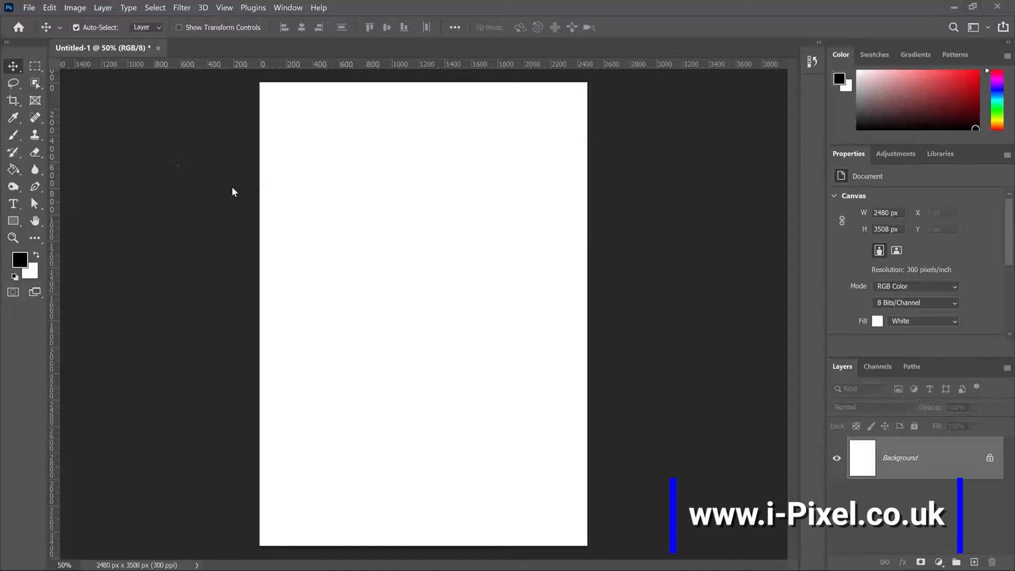
Step: Show the grid over the blank A4 page via View > Show > Grid
{"action": "left_click", "coordinate": [224, 7]}
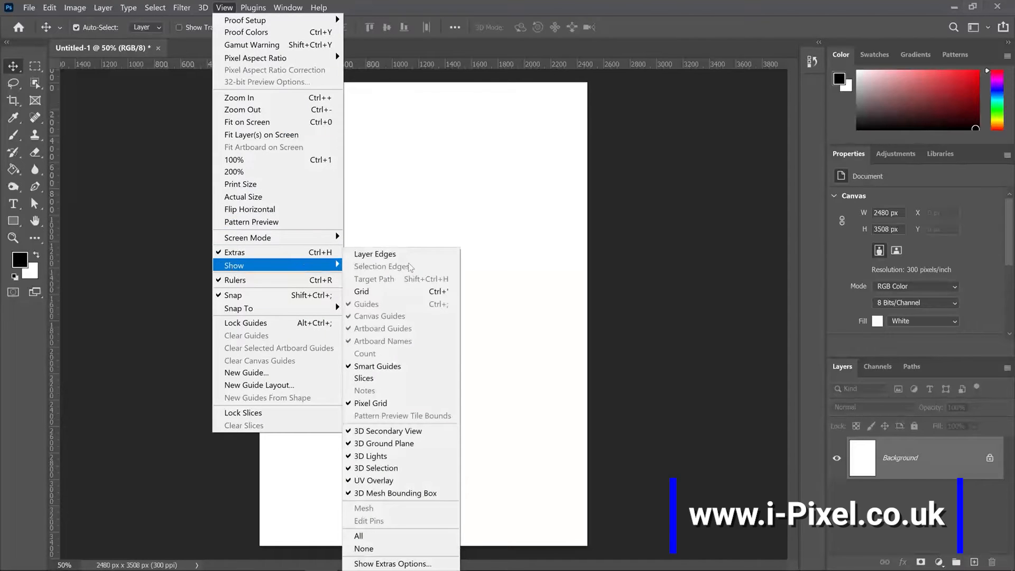
{"action": "left_click", "coordinate": [361, 291]}
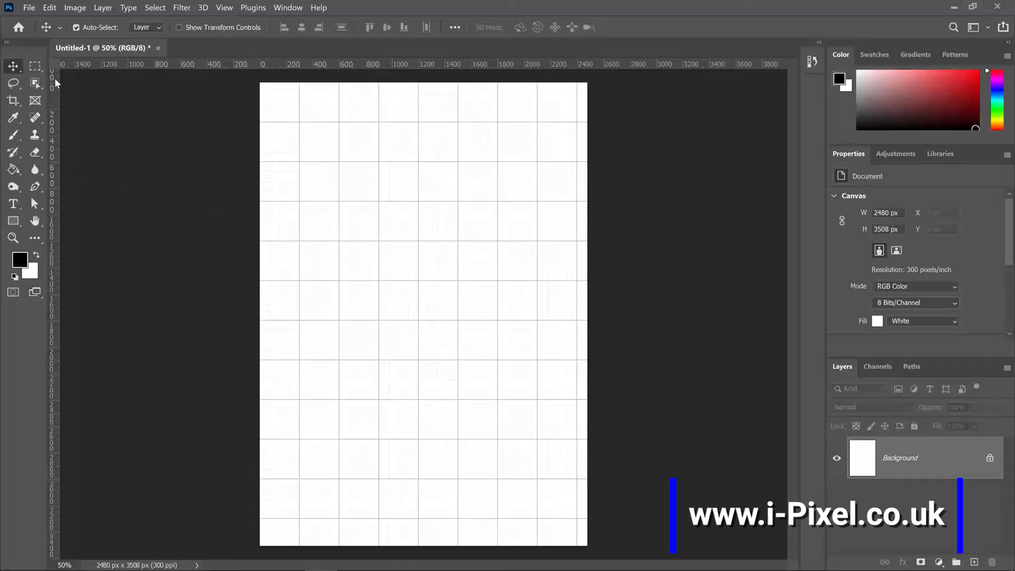
{"action": "mouse_move", "coordinate": [163, 46]}
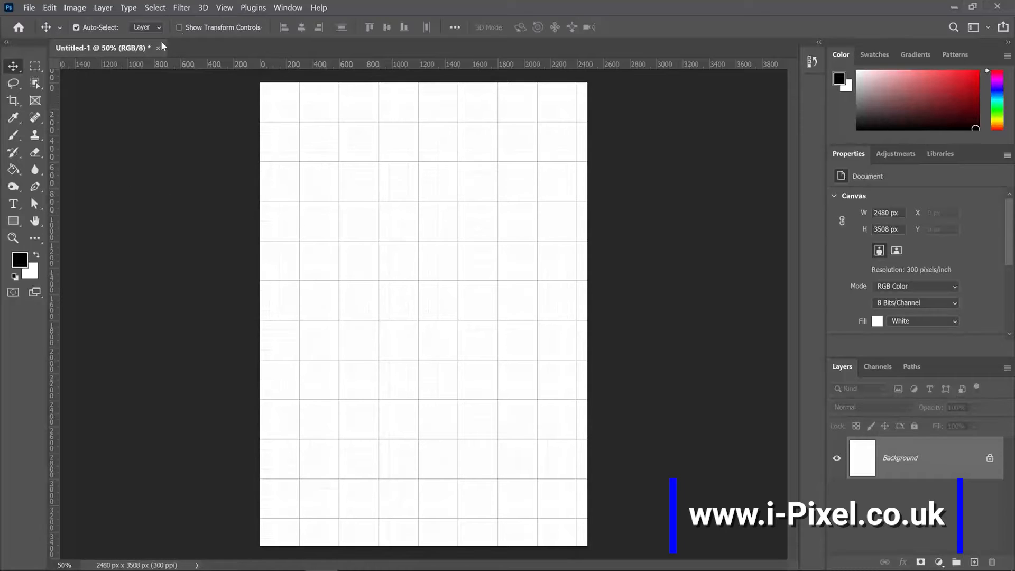
{"action": "left_click", "coordinate": [225, 7]}
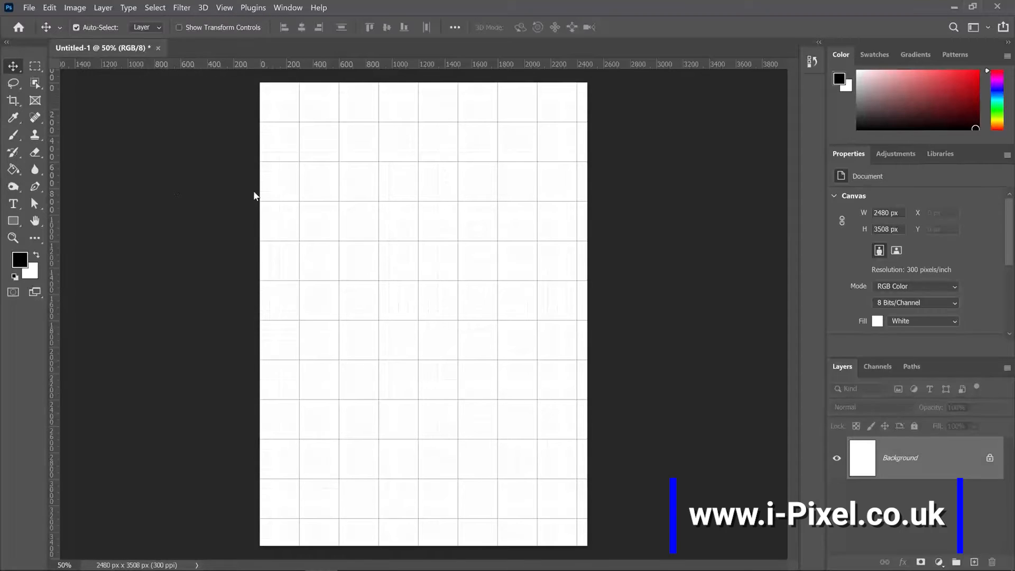
{"action": "mouse_move", "coordinate": [288, 184]}
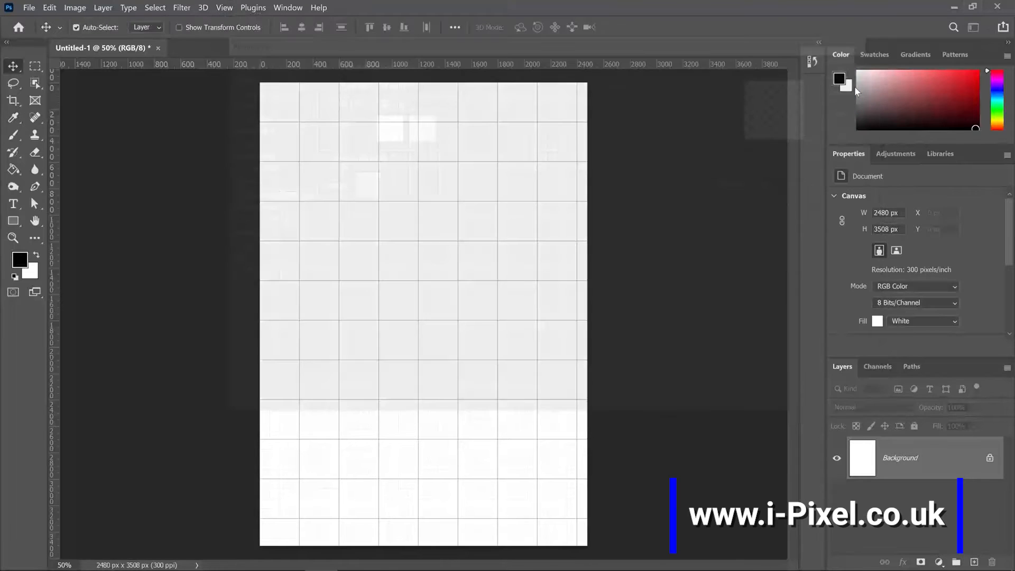
{"action": "left_click", "coordinate": [225, 7]}
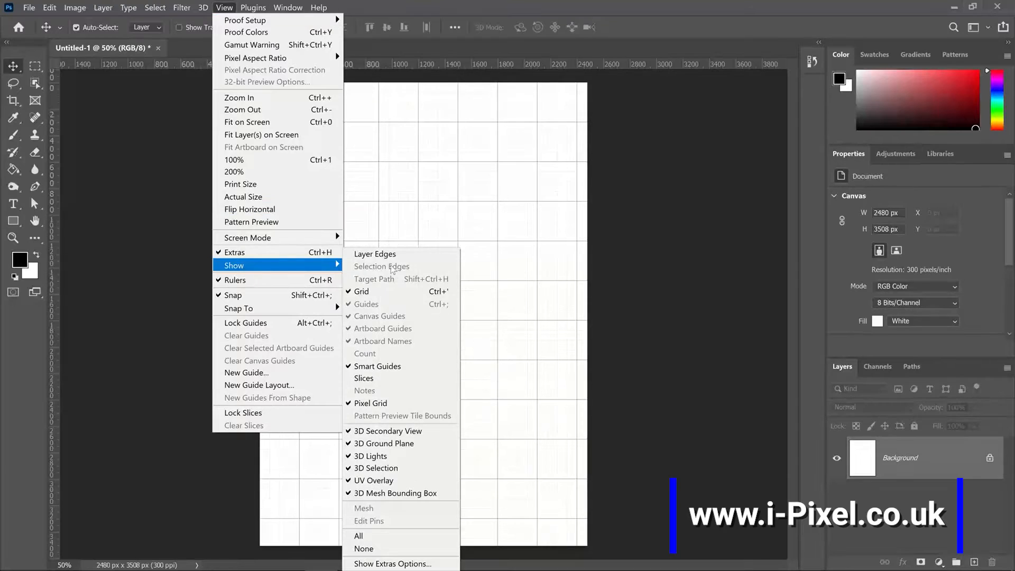
{"action": "mouse_move", "coordinate": [130, 283]}
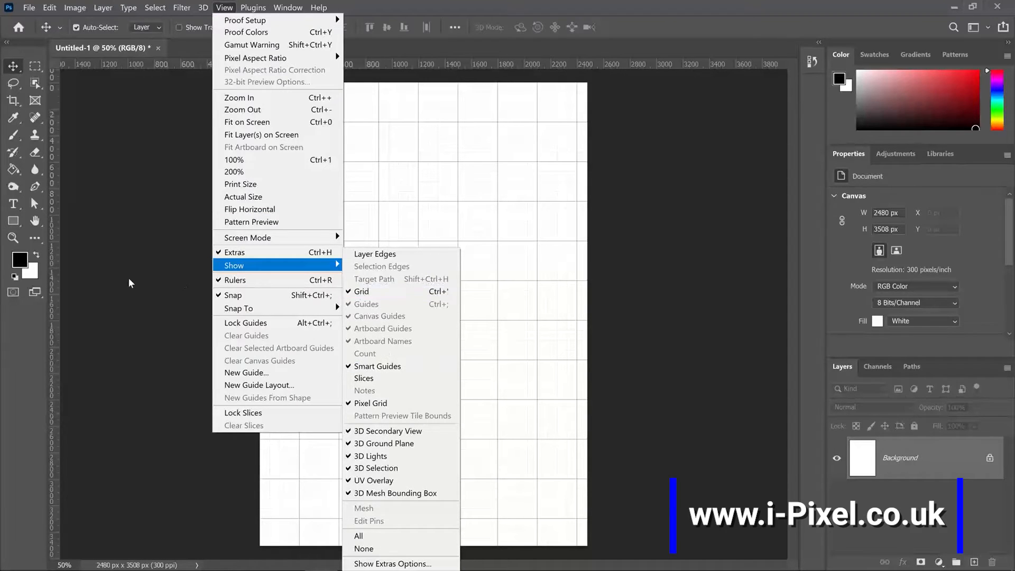
Step: Drag trial horizontal guides onto the page, remove them, and try a vertical guide
{"action": "left_click_drag", "start_coordinate": [286, 65], "coordinate": [287, 123]}
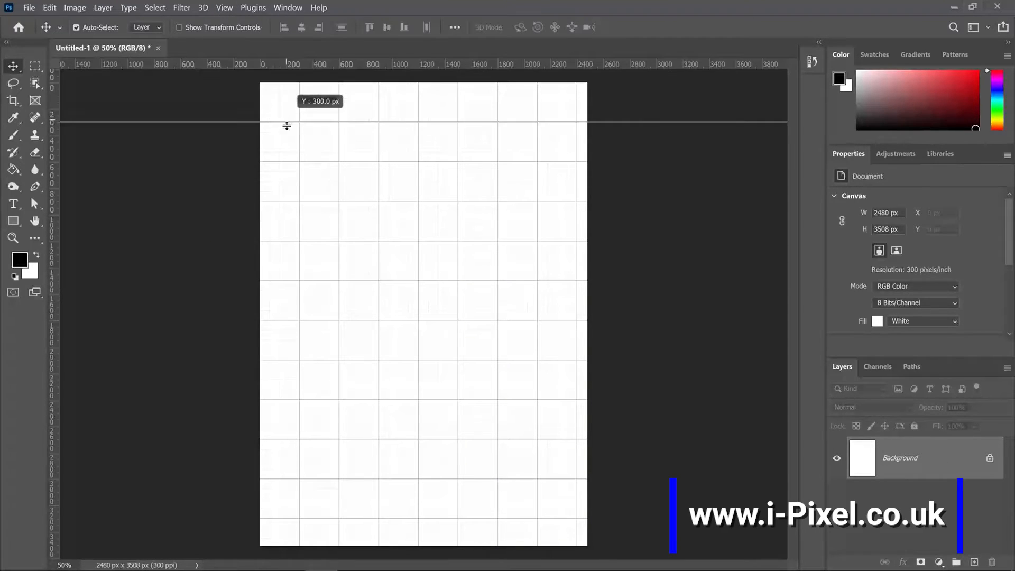
{"action": "left_click_drag", "start_coordinate": [286, 122], "coordinate": [355, 94]}
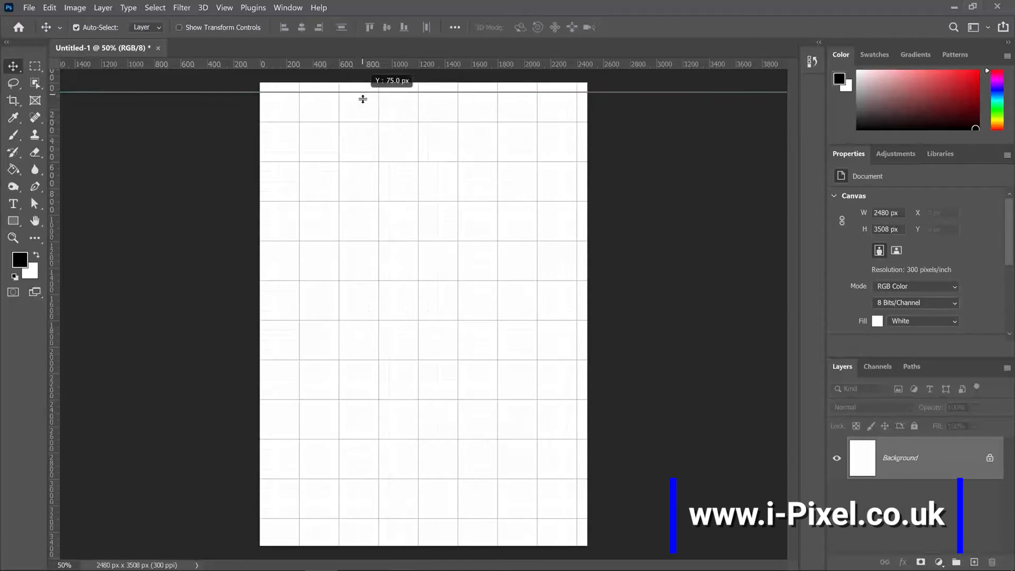
{"action": "left_click_drag", "start_coordinate": [363, 90], "coordinate": [363, 114]}
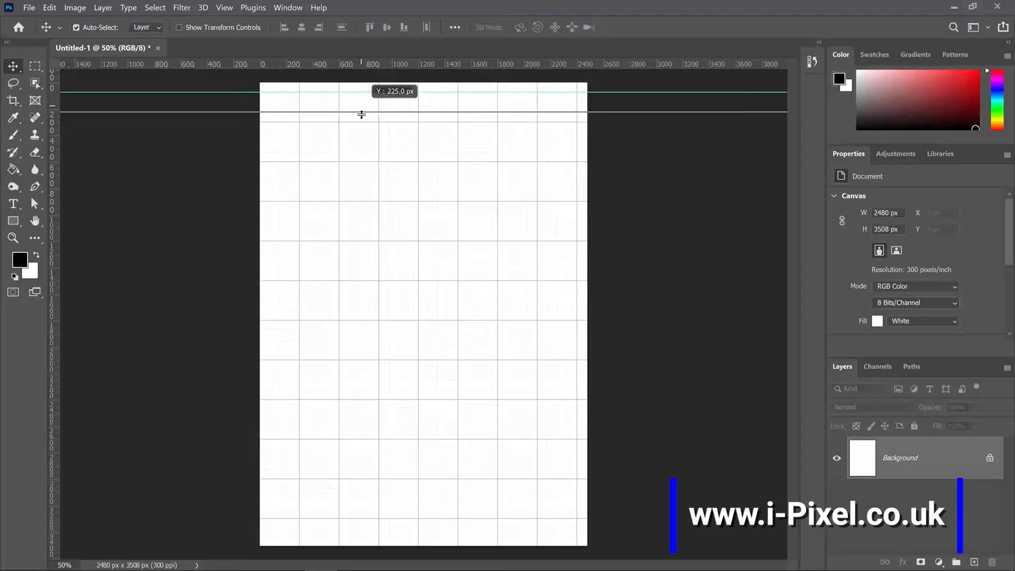
{"action": "left_click_drag", "start_coordinate": [361, 114], "coordinate": [361, 143]}
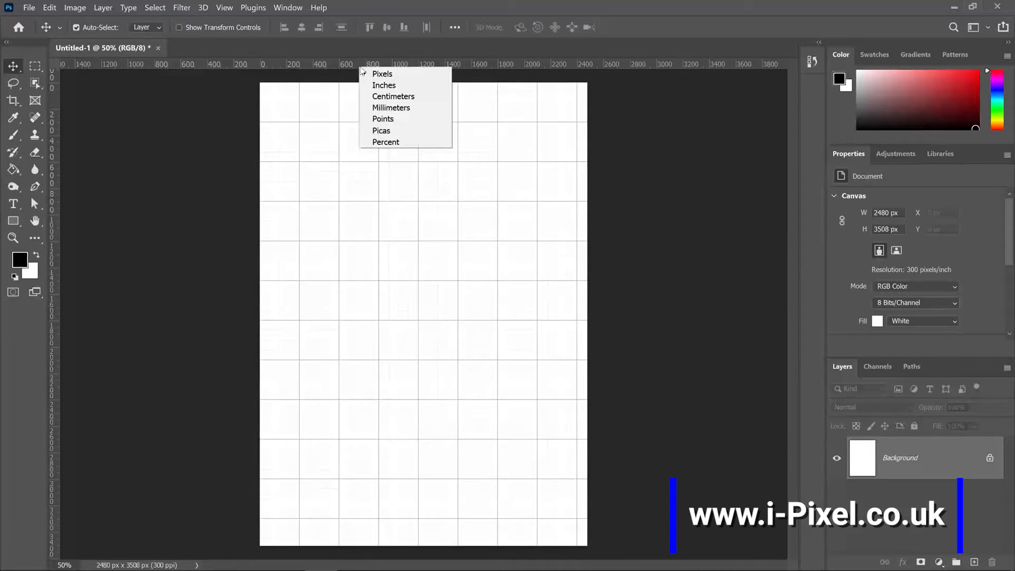
{"action": "mouse_move", "coordinate": [391, 107]}
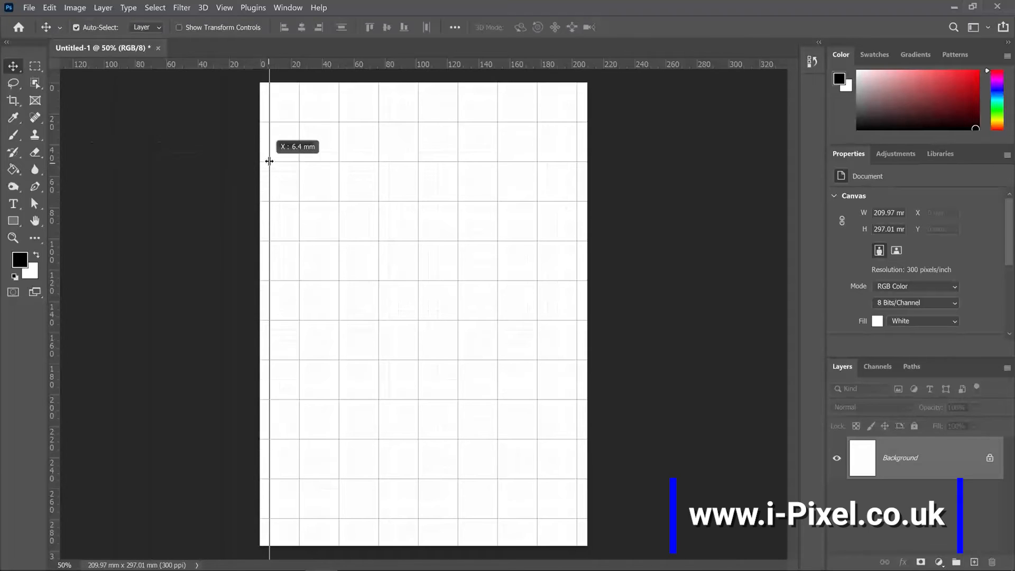
{"action": "left_click_drag", "start_coordinate": [269, 161], "coordinate": [279, 133]}
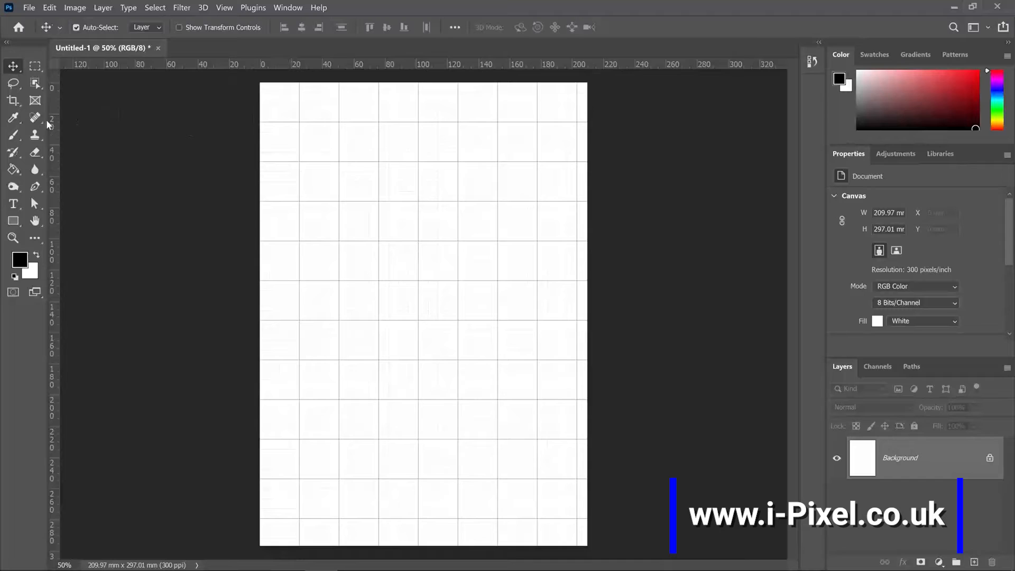
Step: Set Gridline Every units to Centimeters in Guides, Grid & Slices preferences
{"action": "left_click", "coordinate": [49, 7]}
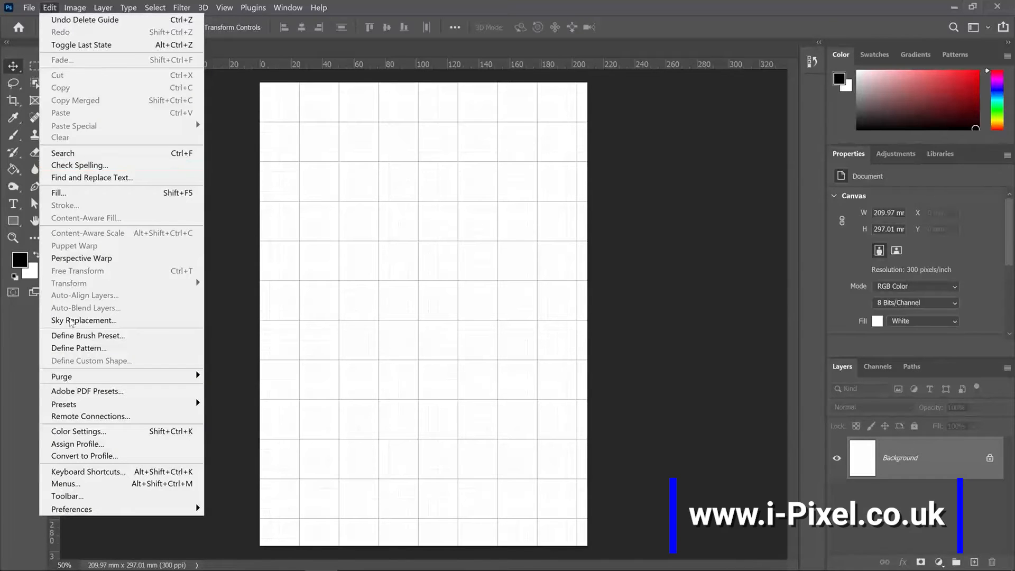
{"action": "mouse_move", "coordinate": [71, 508]}
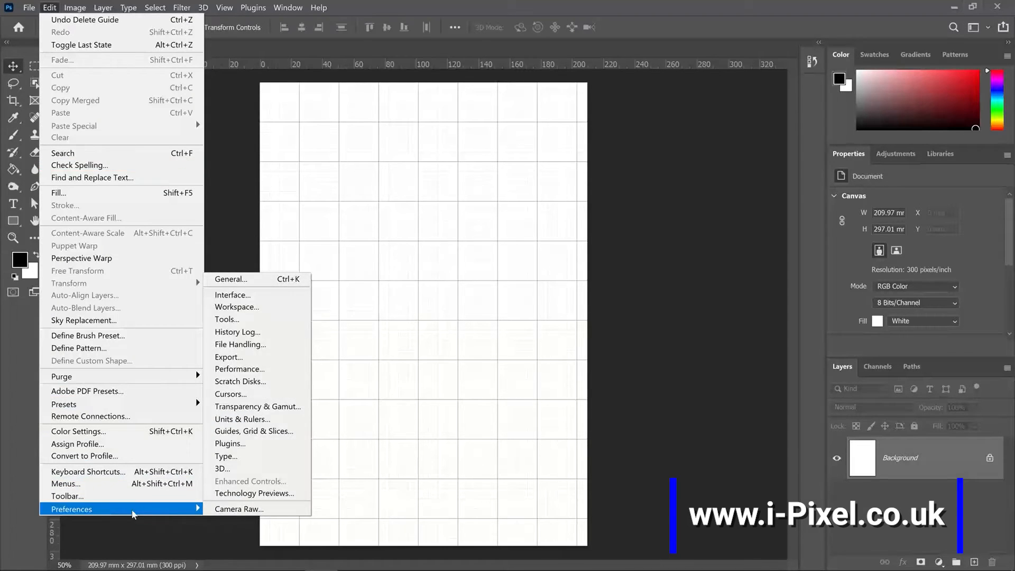
{"action": "mouse_move", "coordinate": [243, 419]}
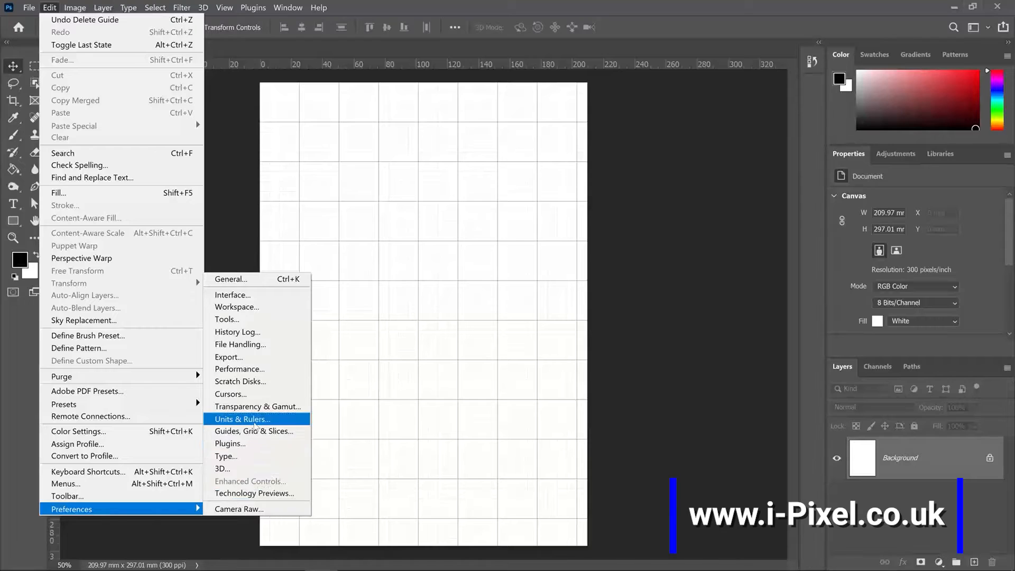
{"action": "mouse_move", "coordinate": [253, 432]}
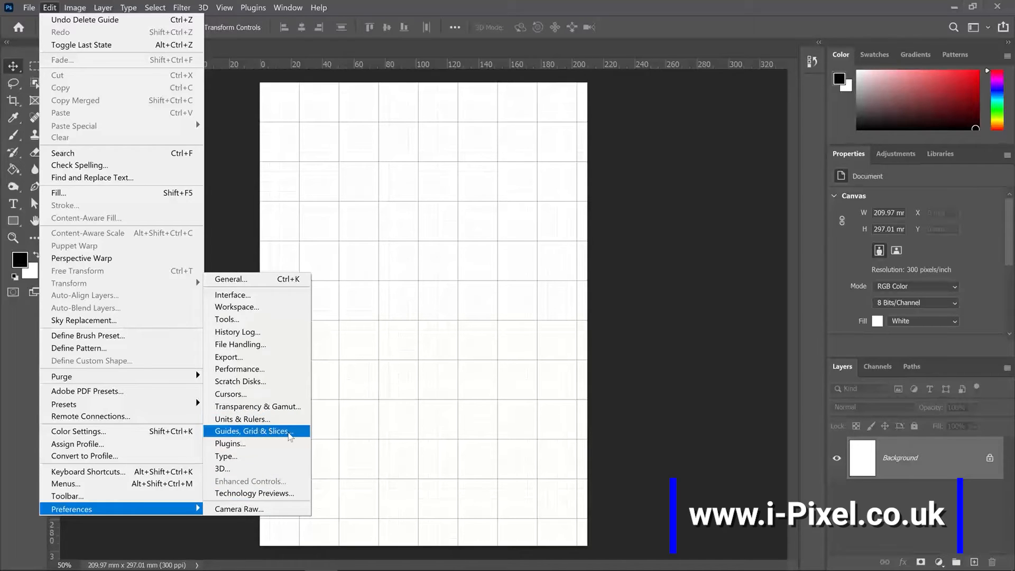
{"action": "left_click", "coordinate": [252, 431]}
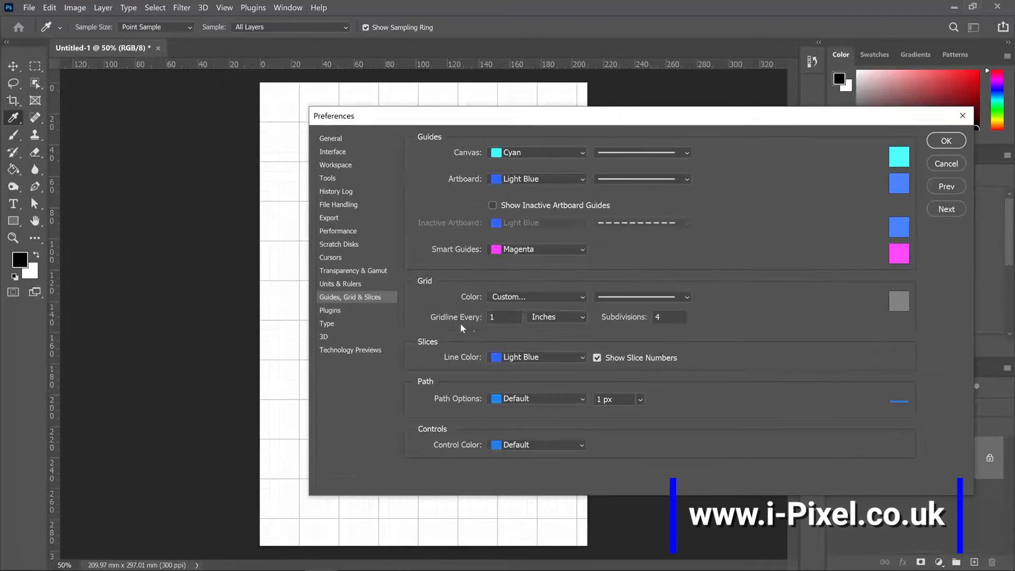
{"action": "left_click", "coordinate": [554, 317]}
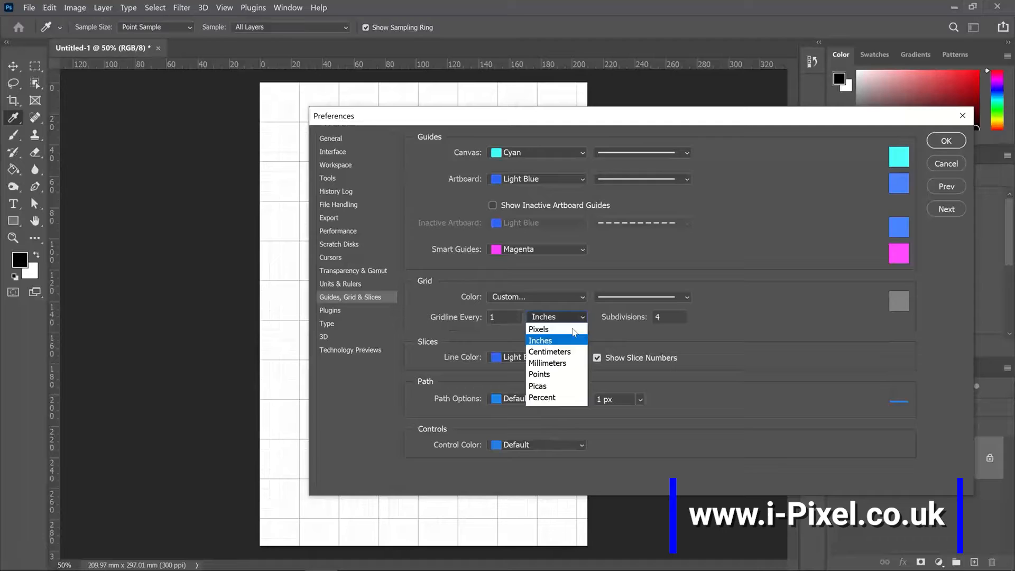
{"action": "left_click", "coordinate": [549, 351]}
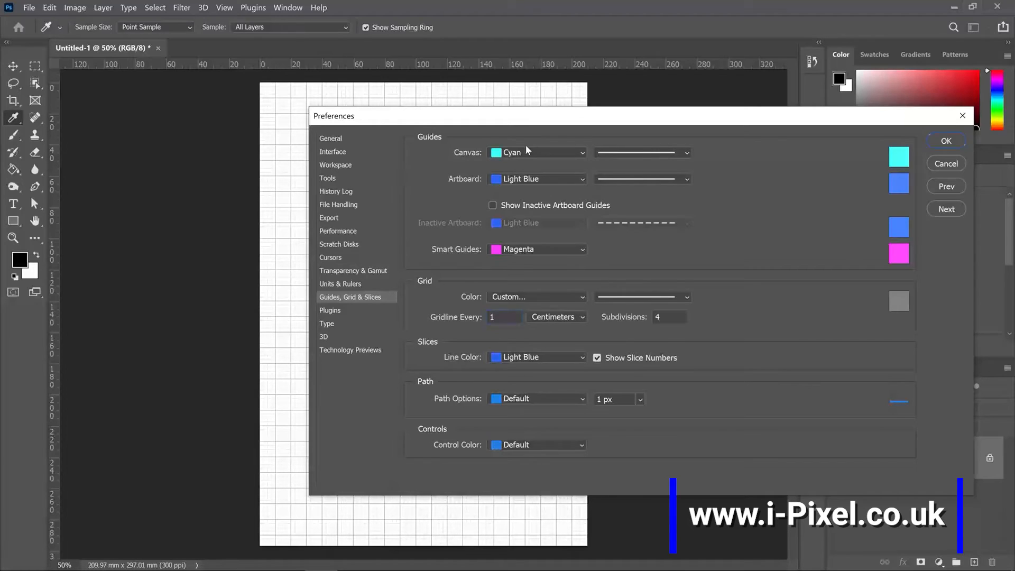
{"action": "left_click", "coordinate": [946, 141]}
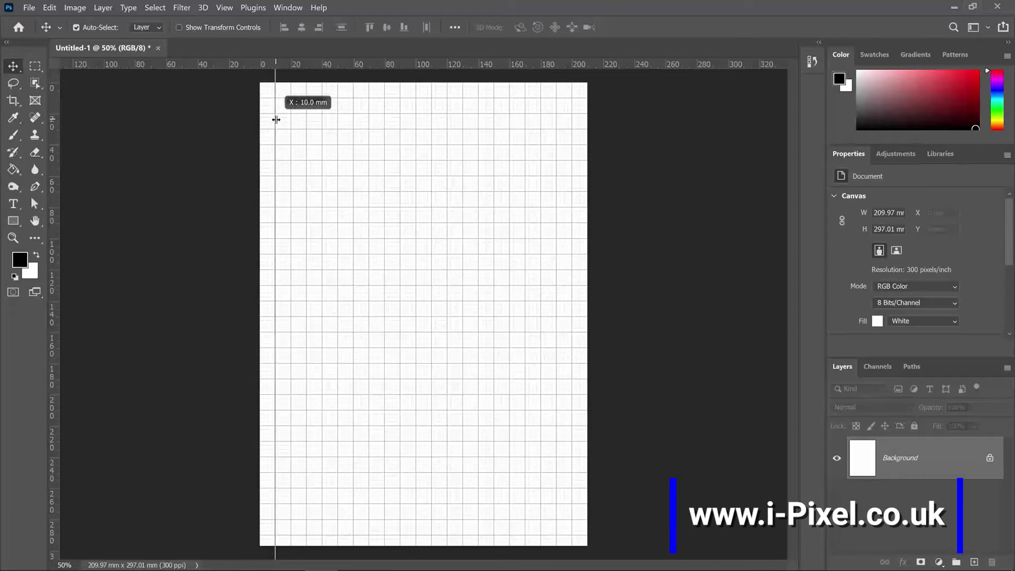
{"action": "left_click_drag", "start_coordinate": [276, 120], "coordinate": [325, 120]}
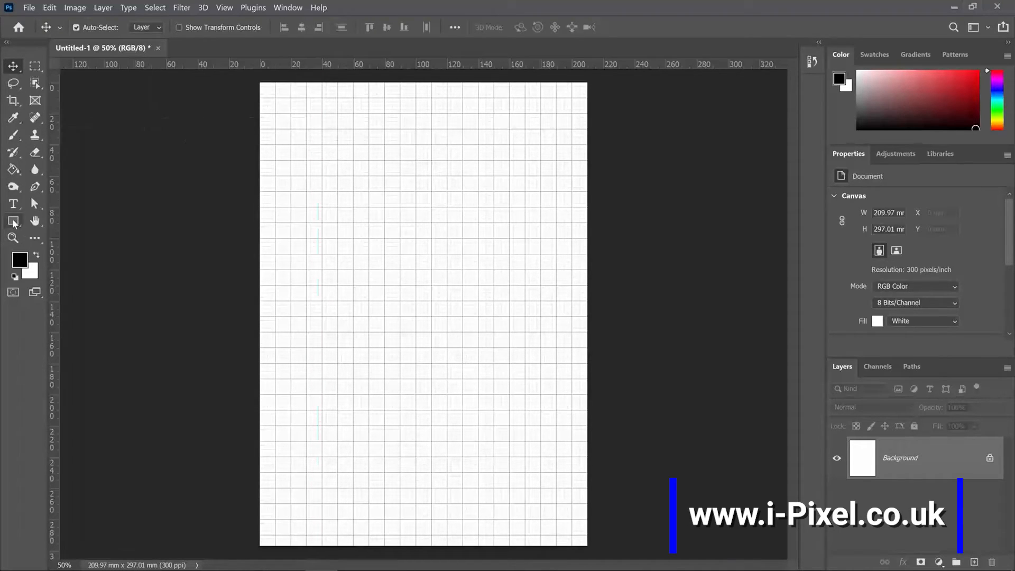
Step: Widen the triangle's bottom-right corner with Direct Selection, accepting conversion to a path
{"action": "left_click", "coordinate": [13, 220]}
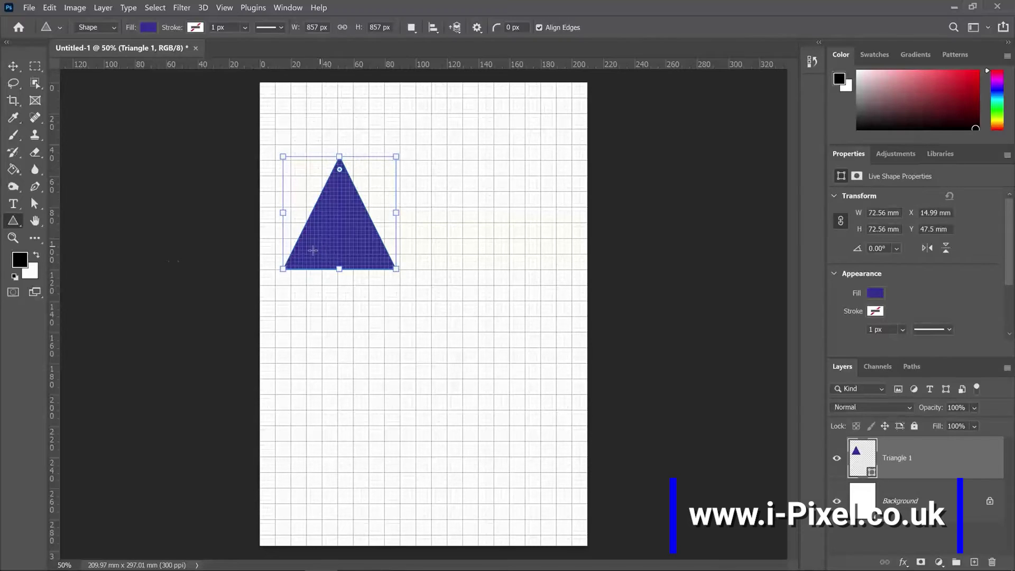
{"action": "scroll", "scroll_direction": "up", "scroll_amount": 3}
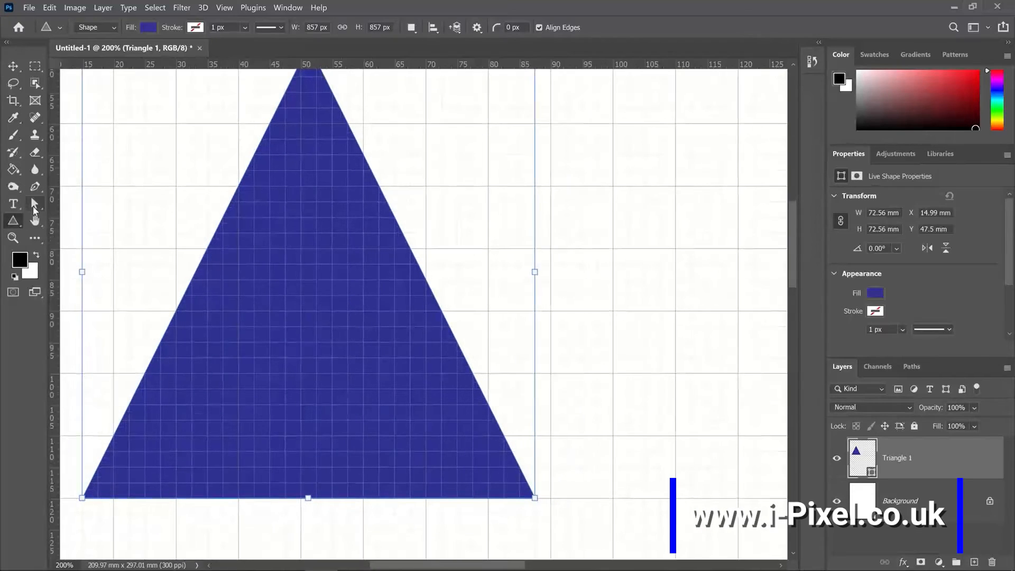
{"action": "left_click", "coordinate": [35, 203]}
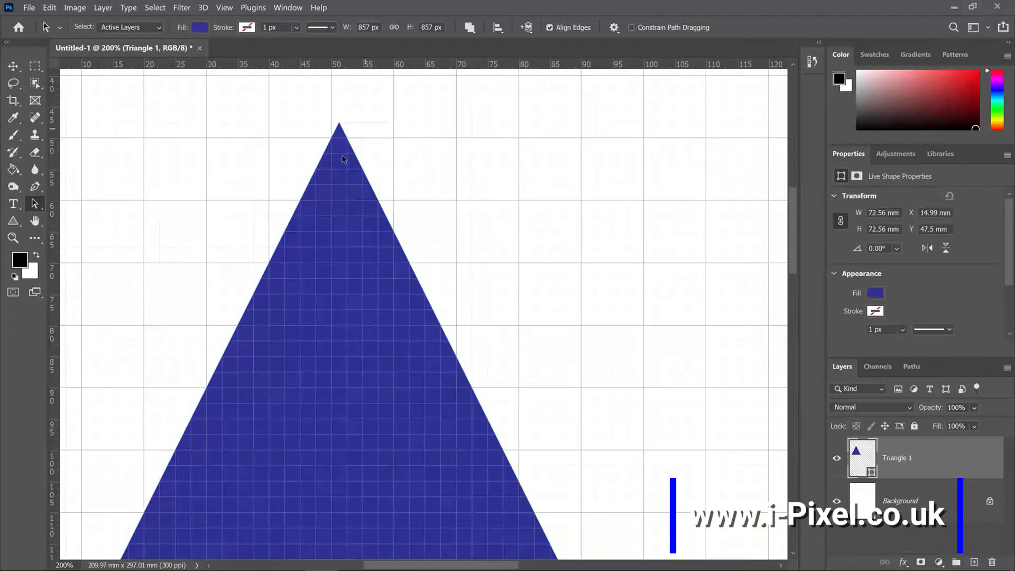
{"action": "left_click", "coordinate": [13, 66]}
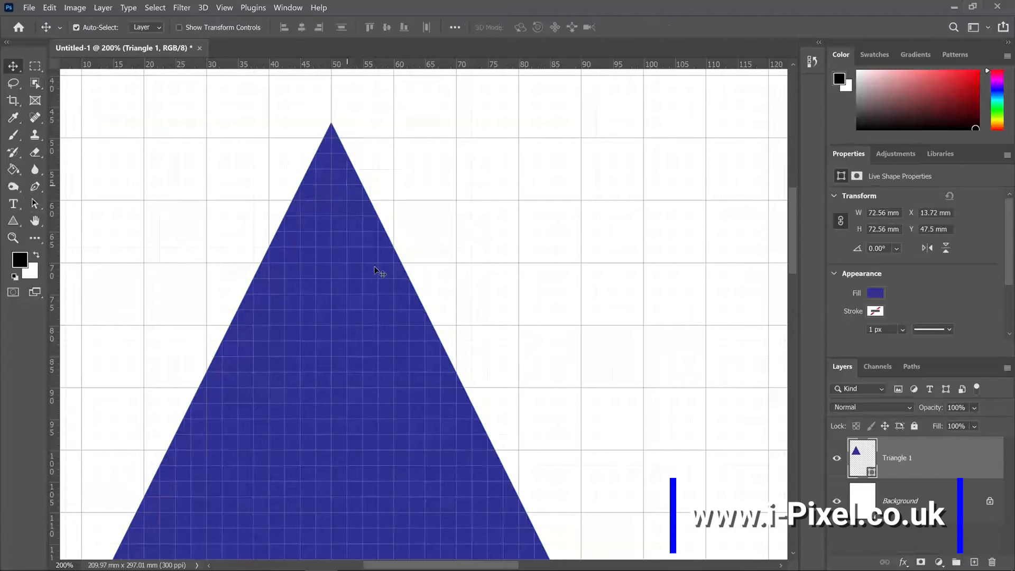
{"action": "scroll", "scroll_direction": "down", "scroll_amount": 3}
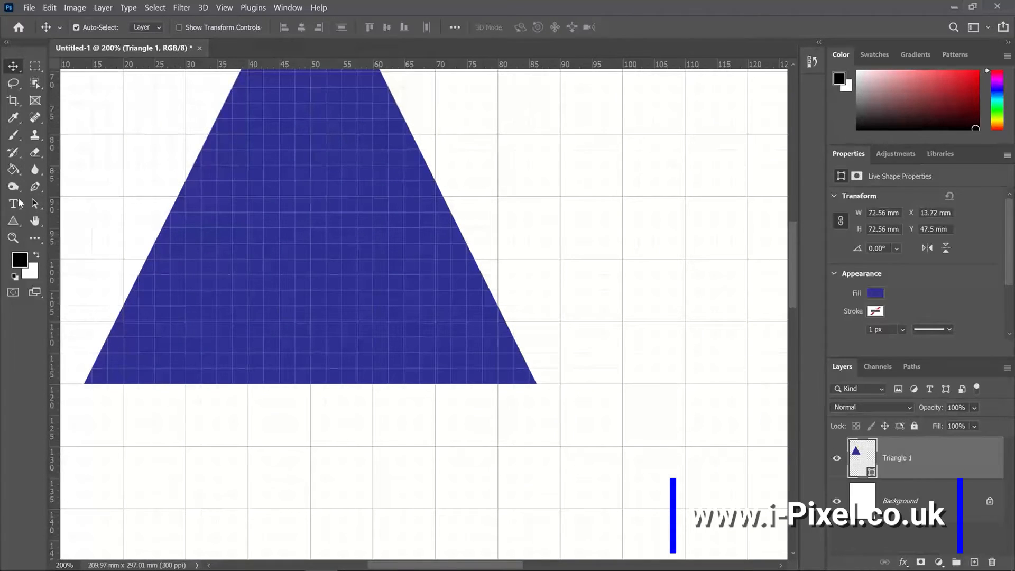
{"action": "left_click", "coordinate": [12, 202]}
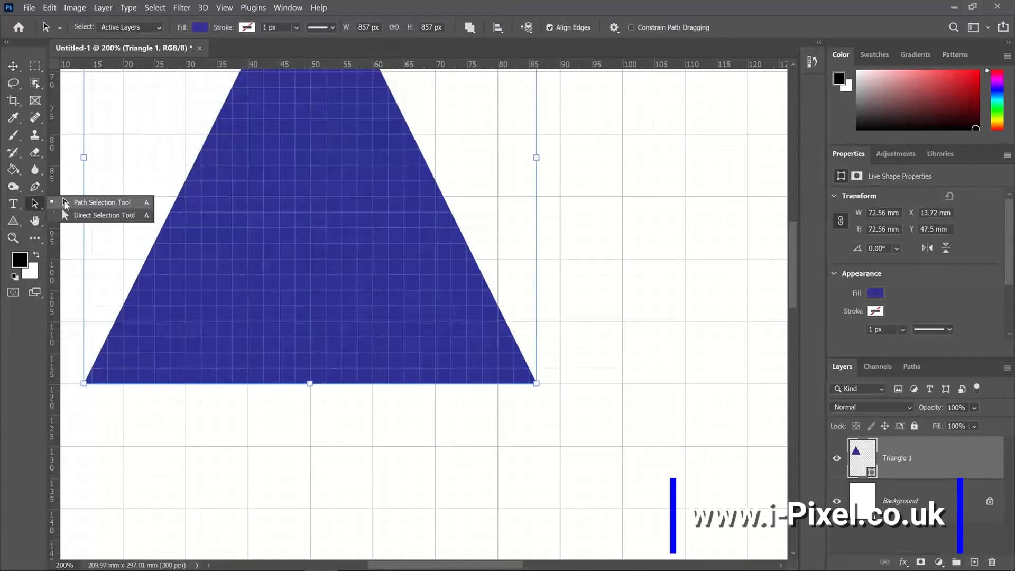
{"action": "left_click", "coordinate": [102, 202]}
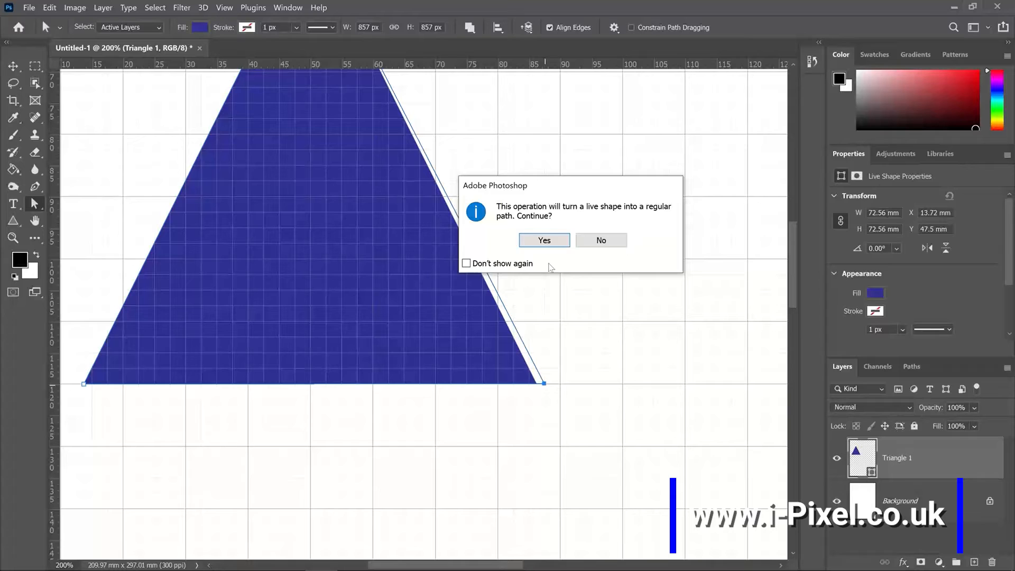
{"action": "left_click", "coordinate": [543, 240]}
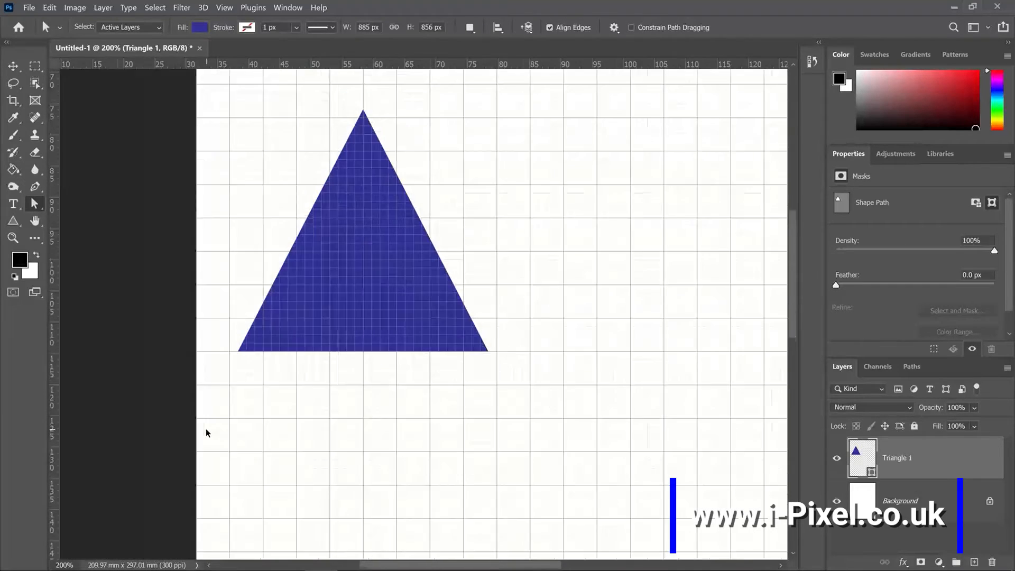
Step: Flip the copied triangle vertically and commit it beside the original with a gap
{"action": "left_click", "coordinate": [12, 67]}
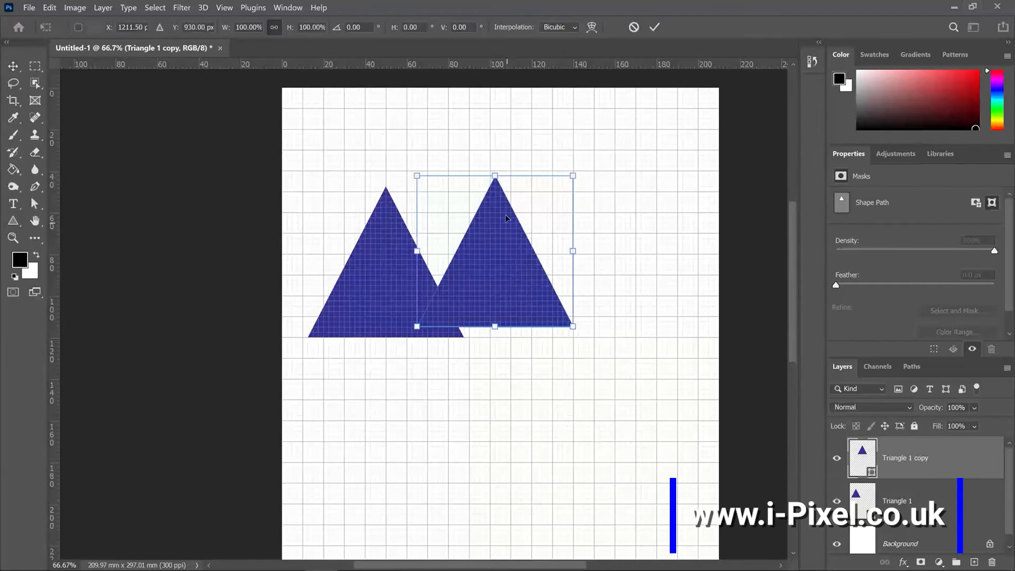
{"action": "right_click", "coordinate": [507, 219]}
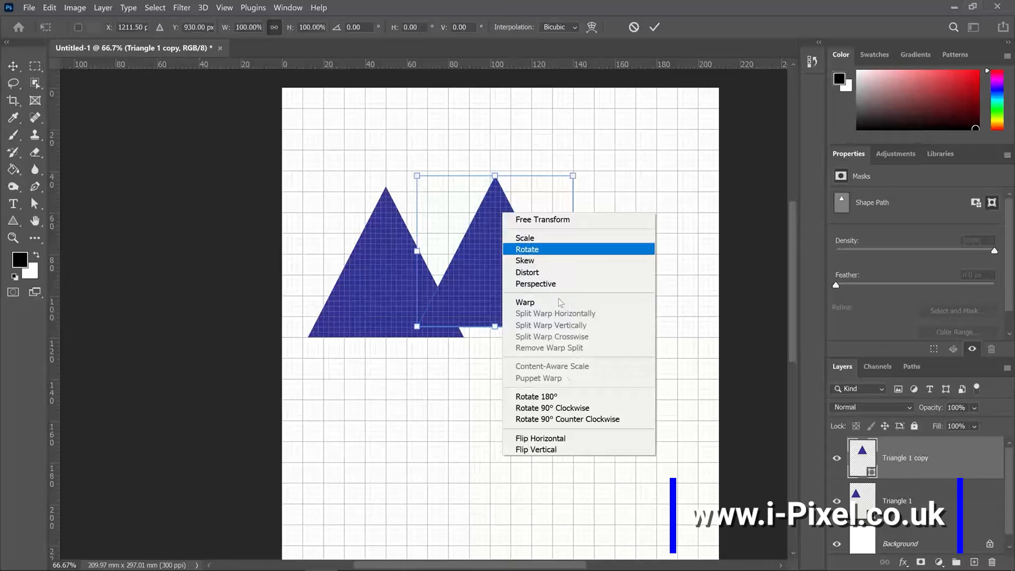
{"action": "mouse_move", "coordinate": [536, 449]}
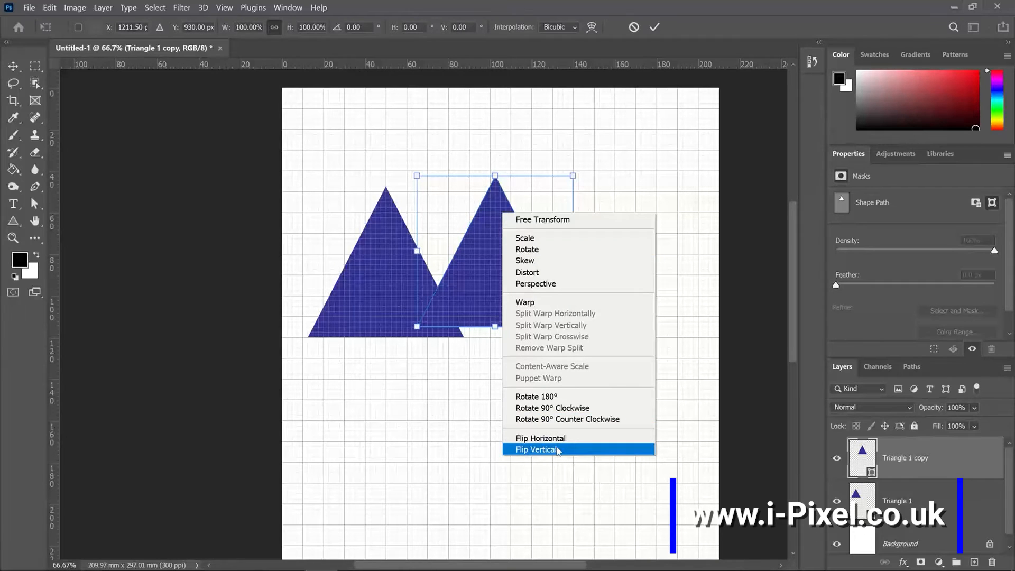
{"action": "left_click", "coordinate": [536, 450]}
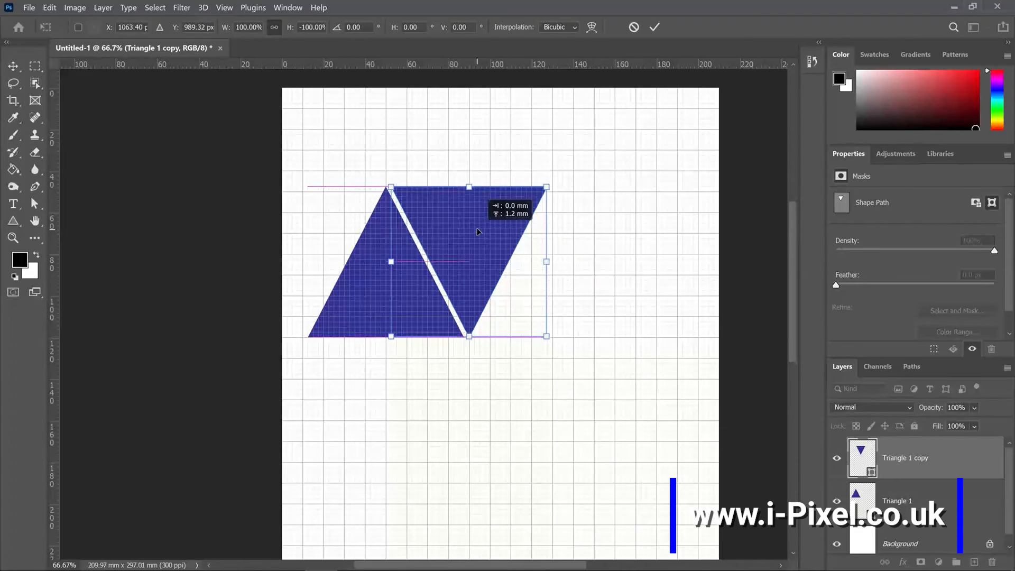
{"action": "left_click", "coordinate": [653, 26]}
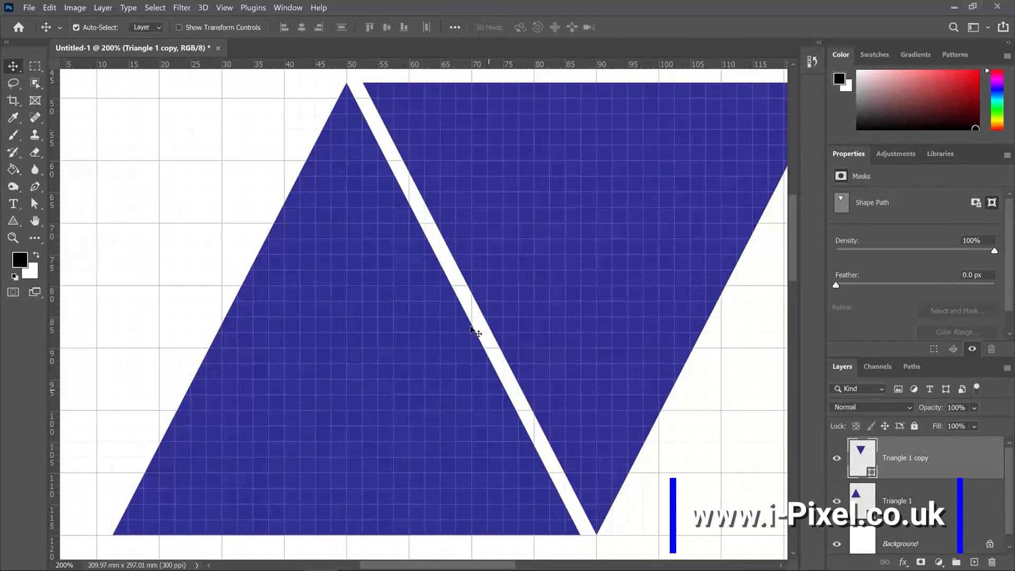
{"action": "scroll", "scroll_direction": "down", "scroll_amount": 3}
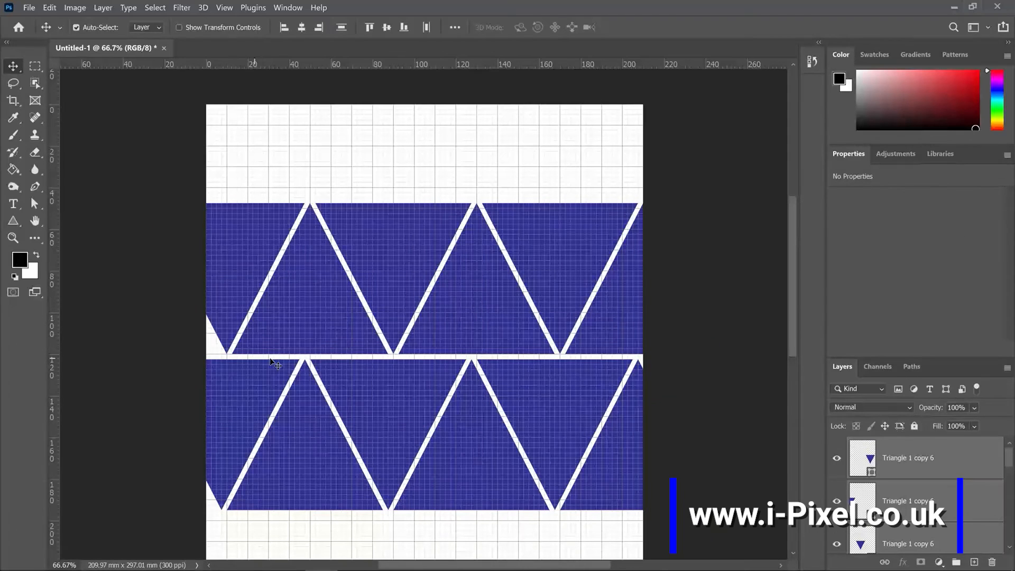
{"action": "mouse_move", "coordinate": [314, 309]}
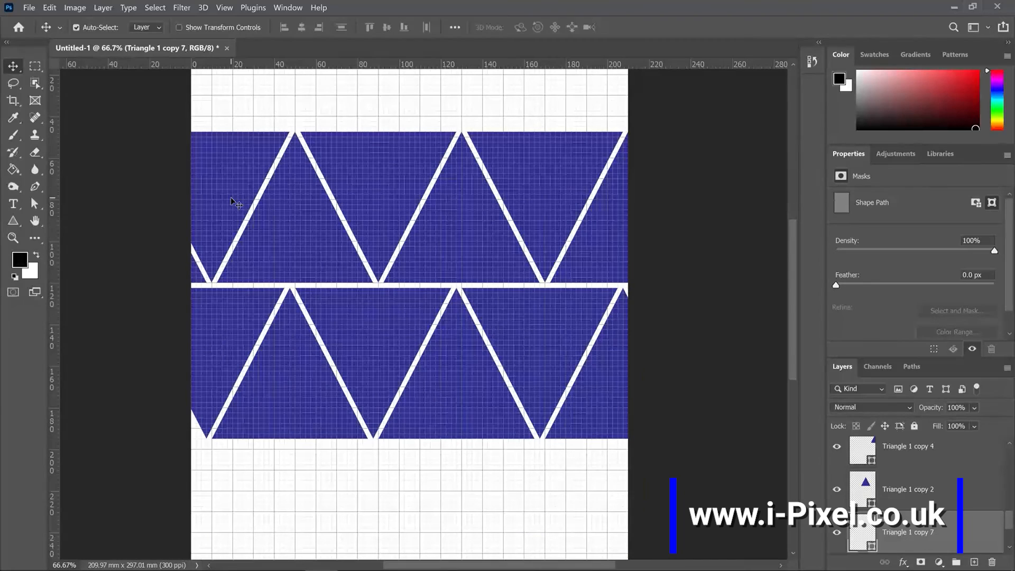
{"action": "mouse_move", "coordinate": [240, 234]}
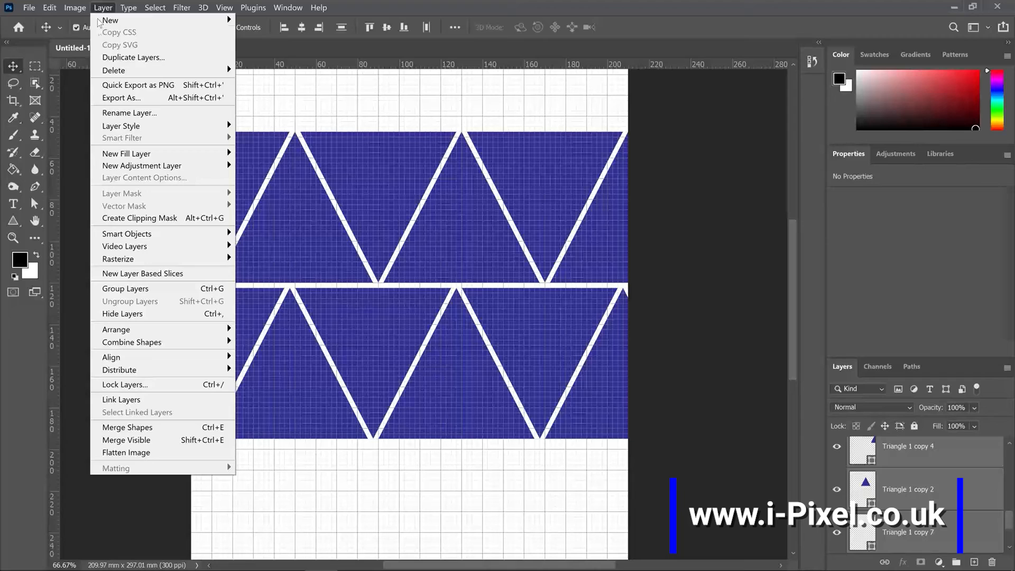
{"action": "mouse_move", "coordinate": [179, 423]}
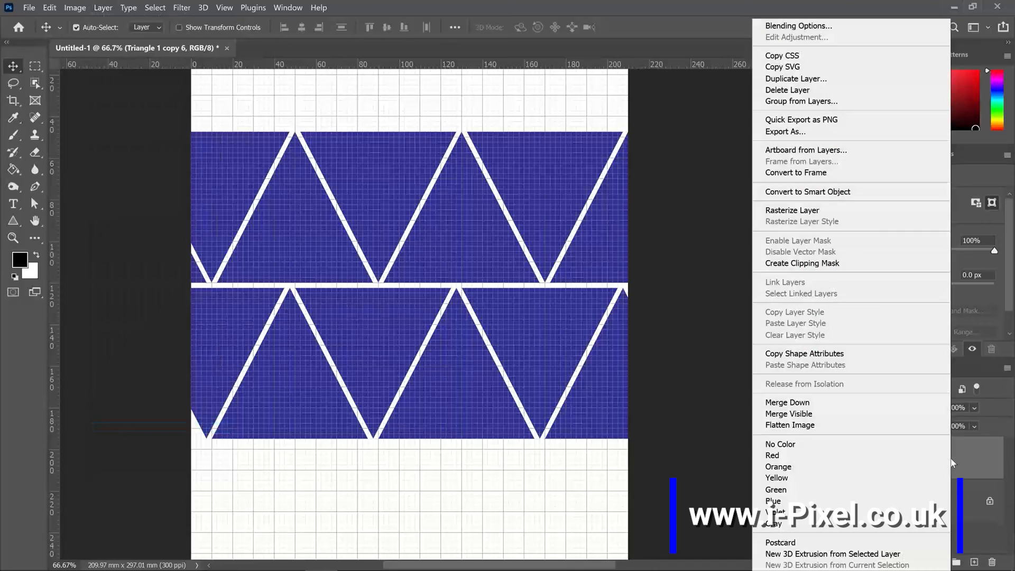
{"action": "mouse_move", "coordinate": [796, 173]}
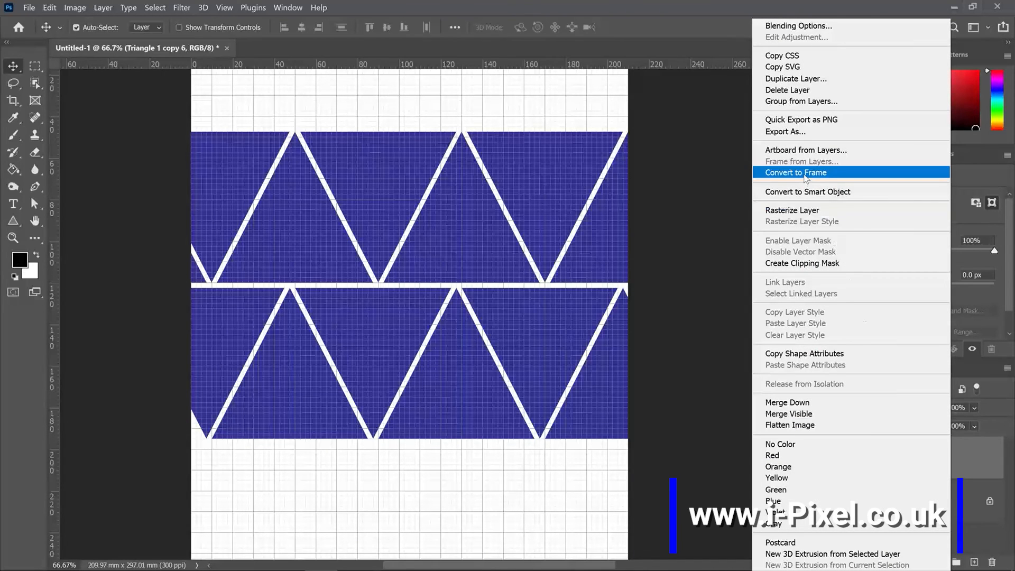
{"action": "mouse_move", "coordinate": [940, 447]}
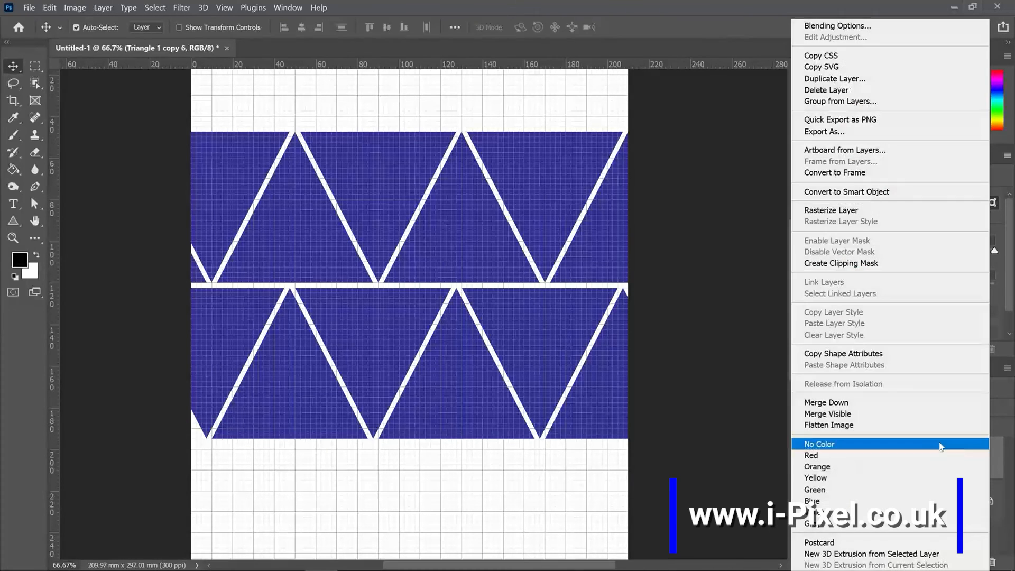
Step: Convert the merged triangle layer to a frame and confirm
{"action": "left_click", "coordinate": [834, 173]}
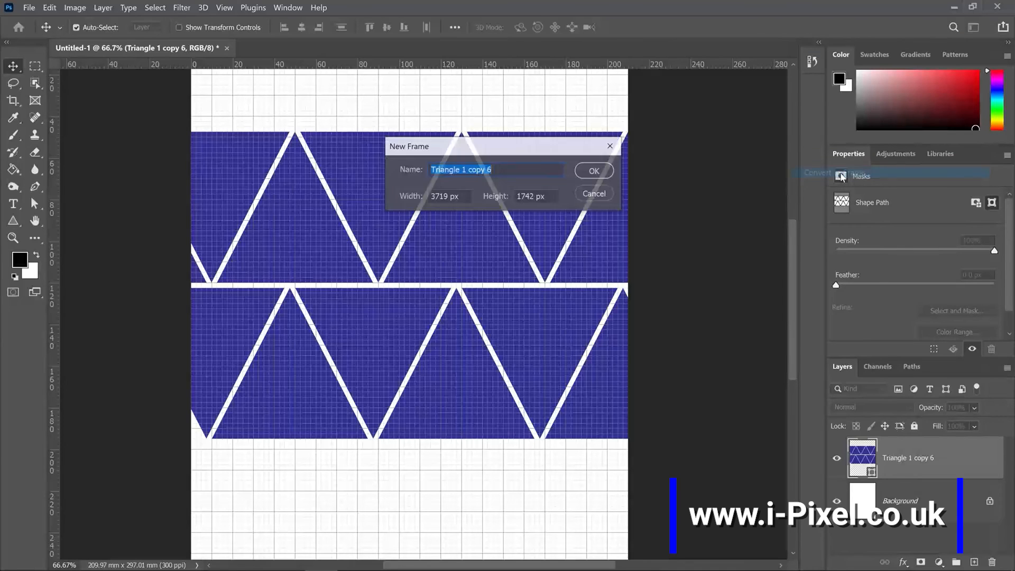
{"action": "left_click", "coordinate": [592, 171]}
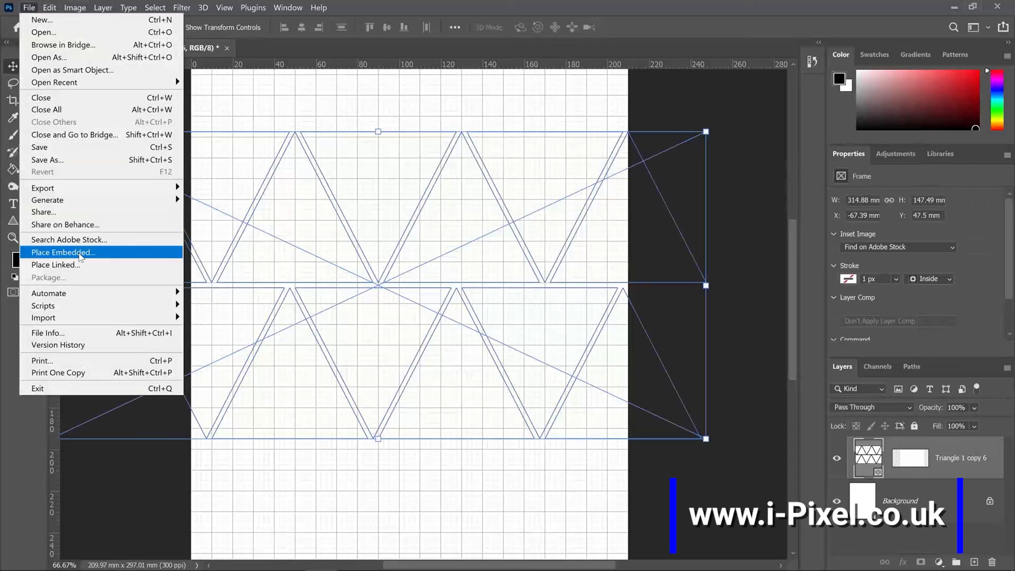
Step: Place the mountain photo as an embedded image inside the triangle frame
{"action": "left_click", "coordinate": [63, 252]}
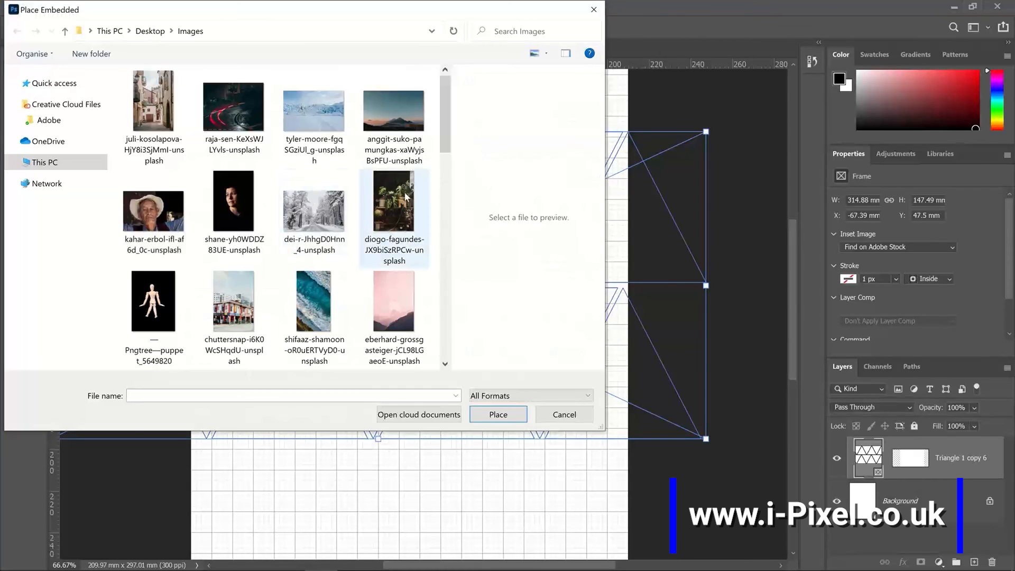
{"action": "left_click", "coordinate": [393, 110]}
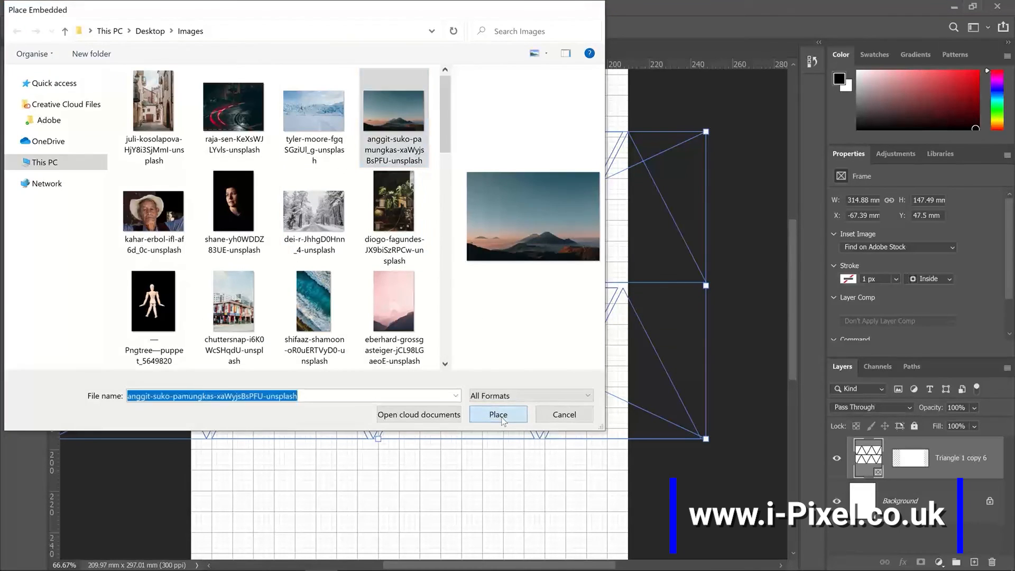
{"action": "left_click", "coordinate": [497, 414]}
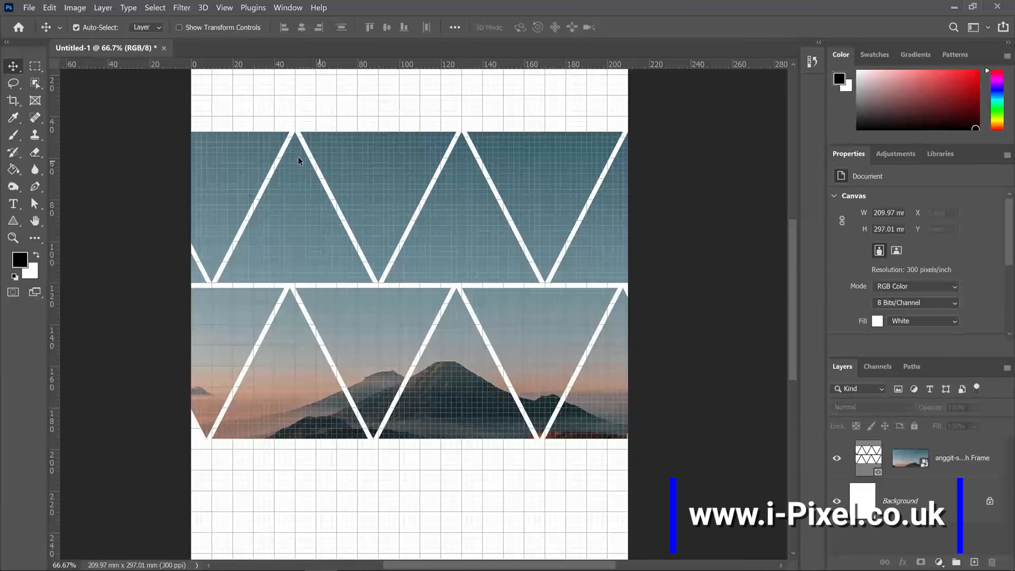
{"action": "left_click", "coordinate": [224, 7]}
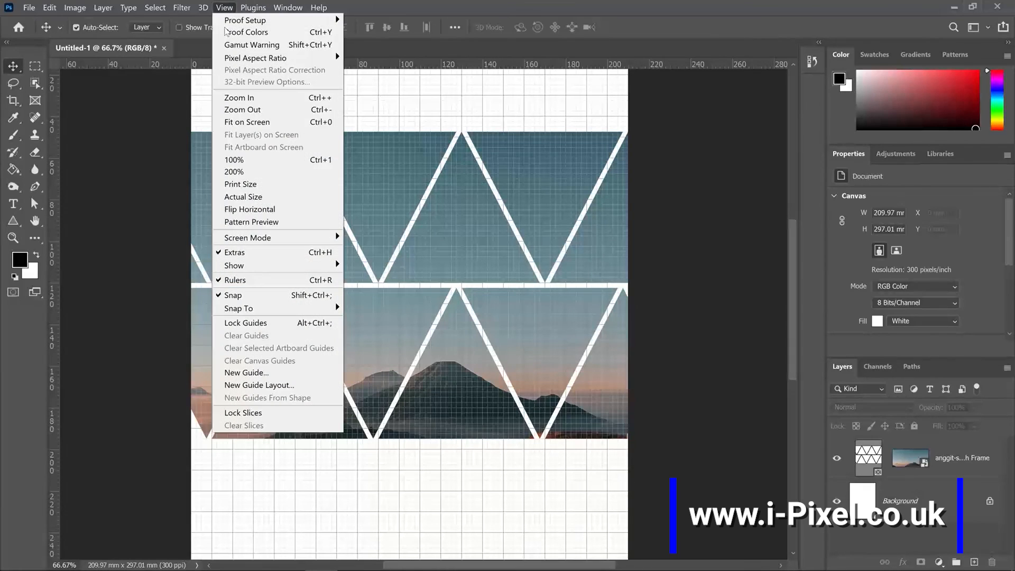
{"action": "mouse_move", "coordinate": [250, 338]}
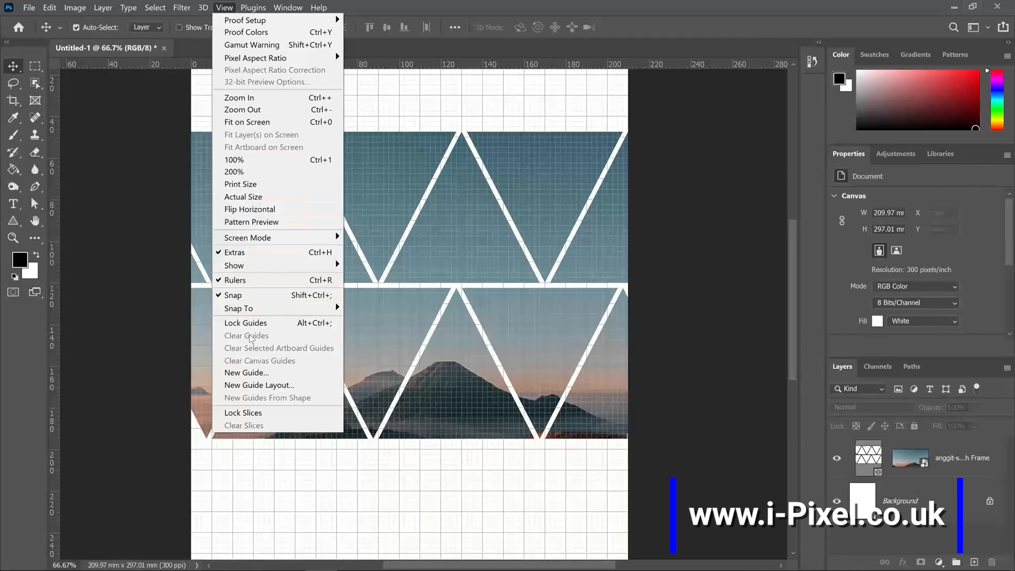
{"action": "mouse_move", "coordinate": [280, 291]}
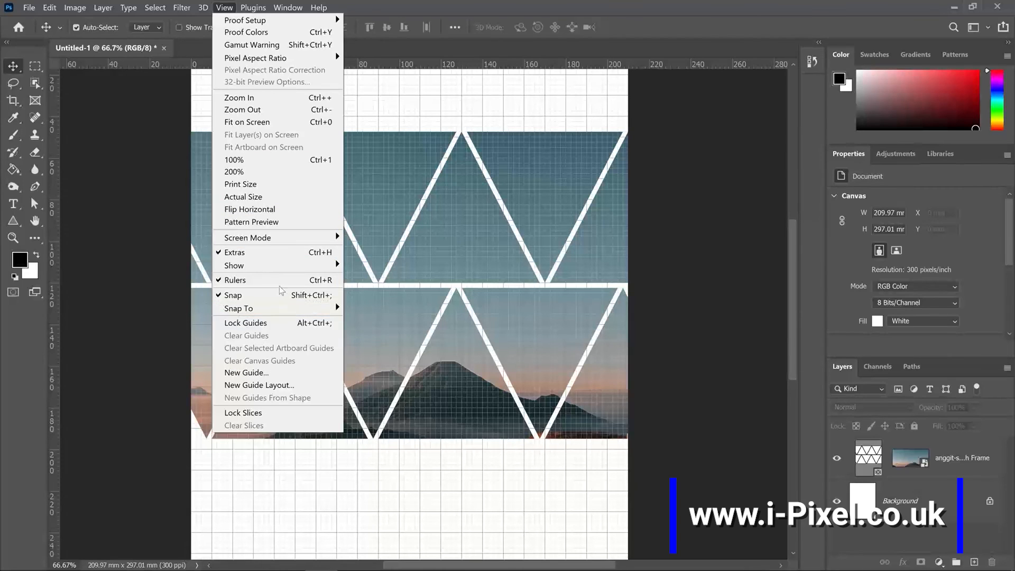
{"action": "mouse_move", "coordinate": [234, 265]}
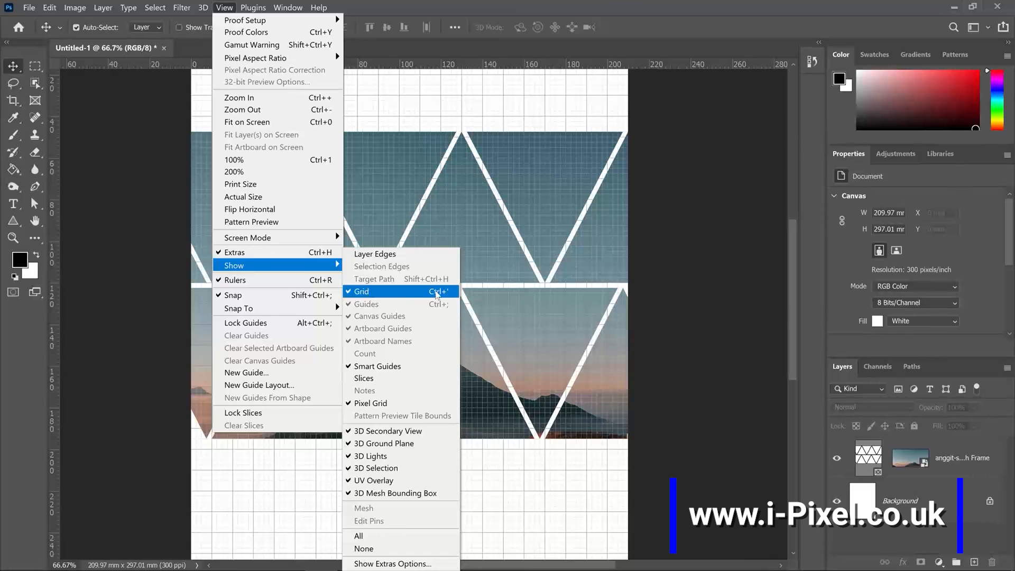
Step: Uncheck Grid under View > Show
{"action": "left_click", "coordinate": [361, 292]}
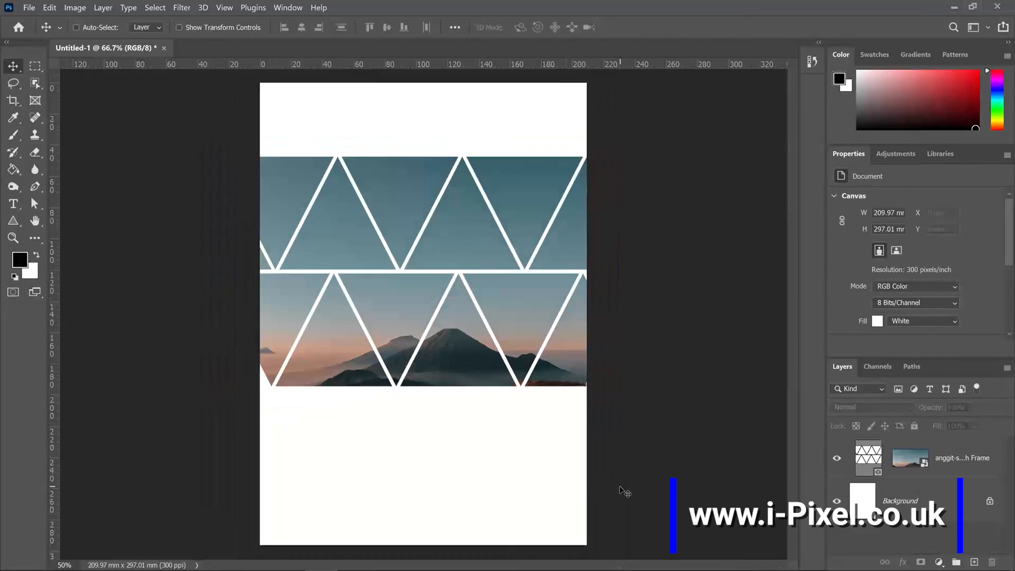